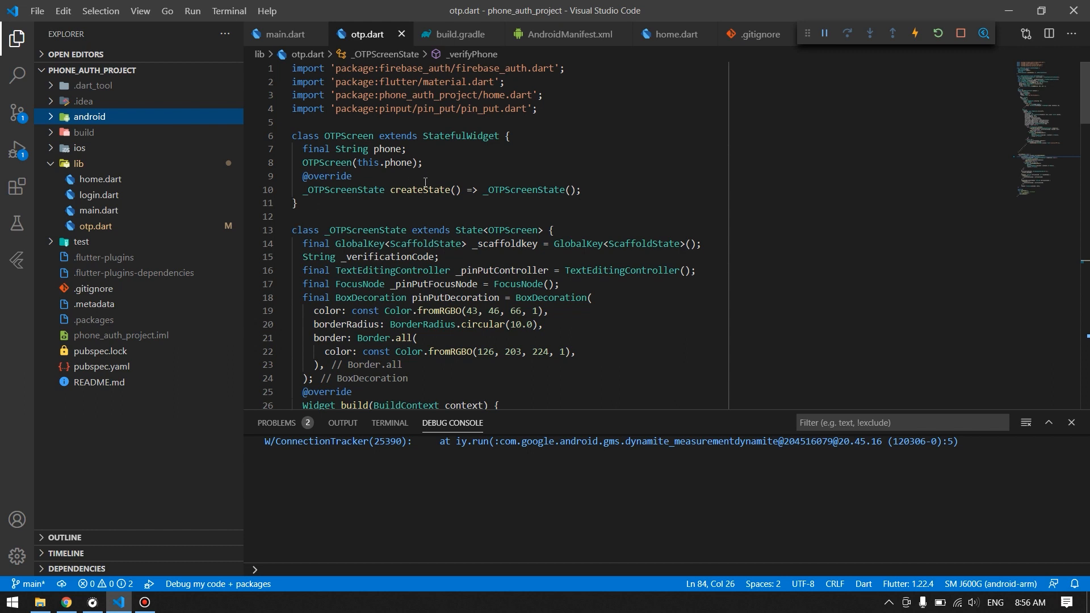
- Review the Android app's SHA-1 and SHA-256 fingerprints under Firebase Settings > General, then return to the editor
scroll(down, 3)
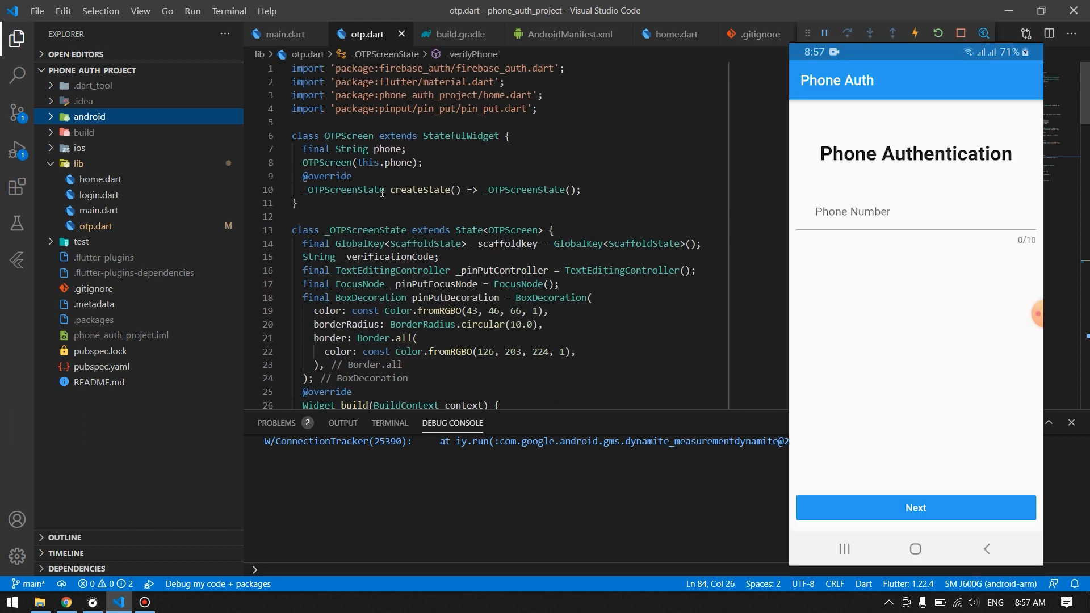
click(904, 213)
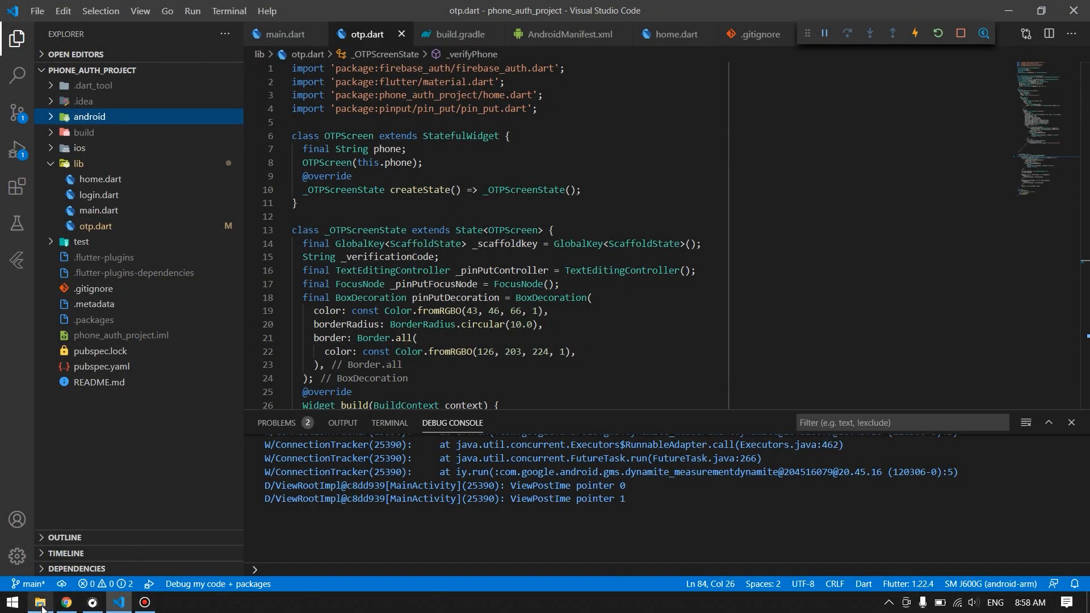
click(66, 602)
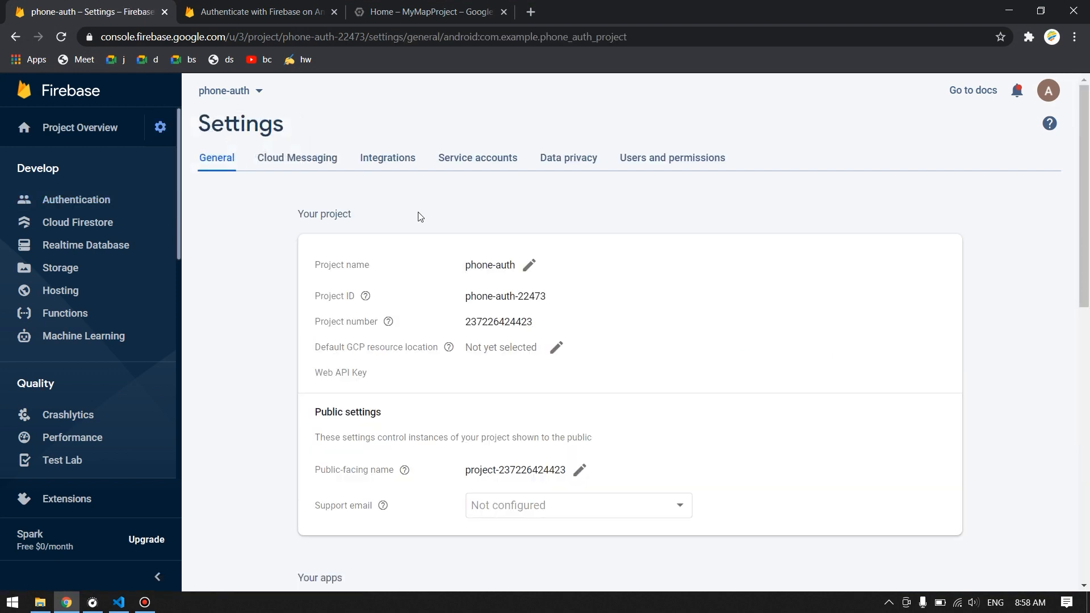
scroll(down, 3)
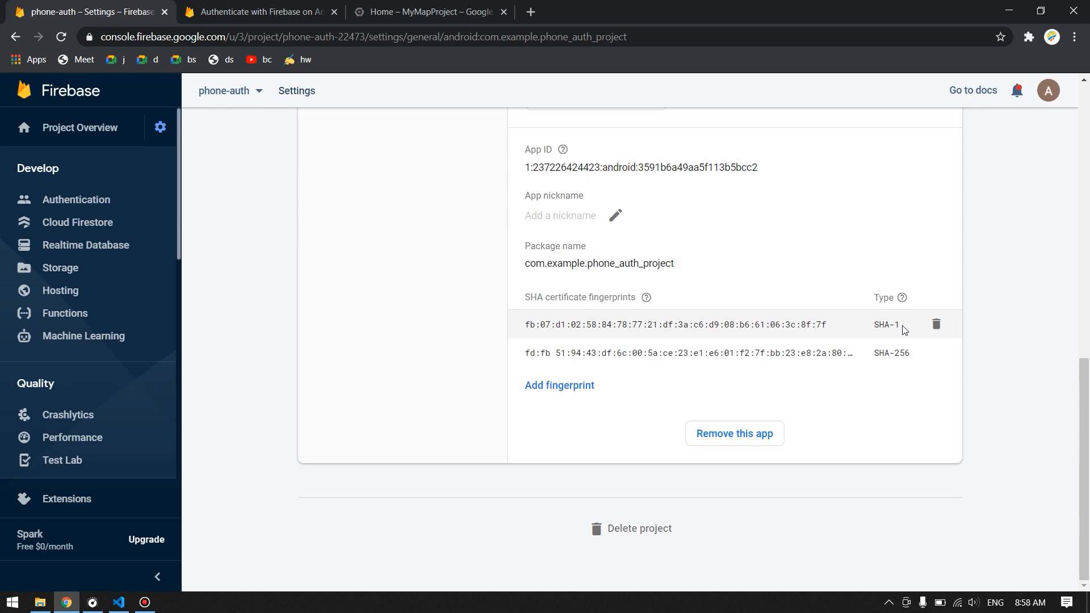
mouse_move(899, 327)
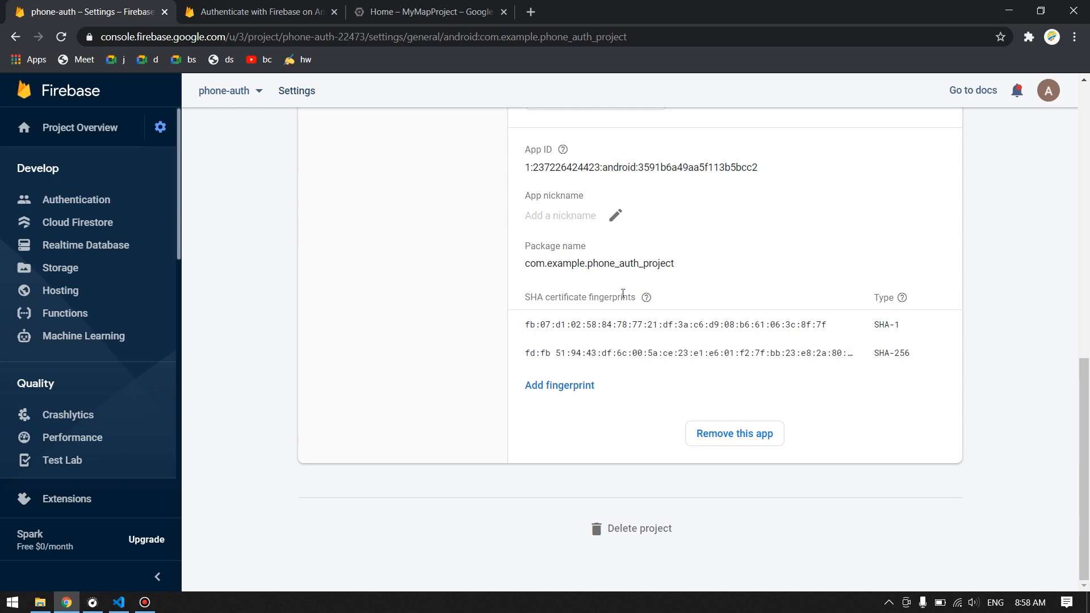
click(119, 606)
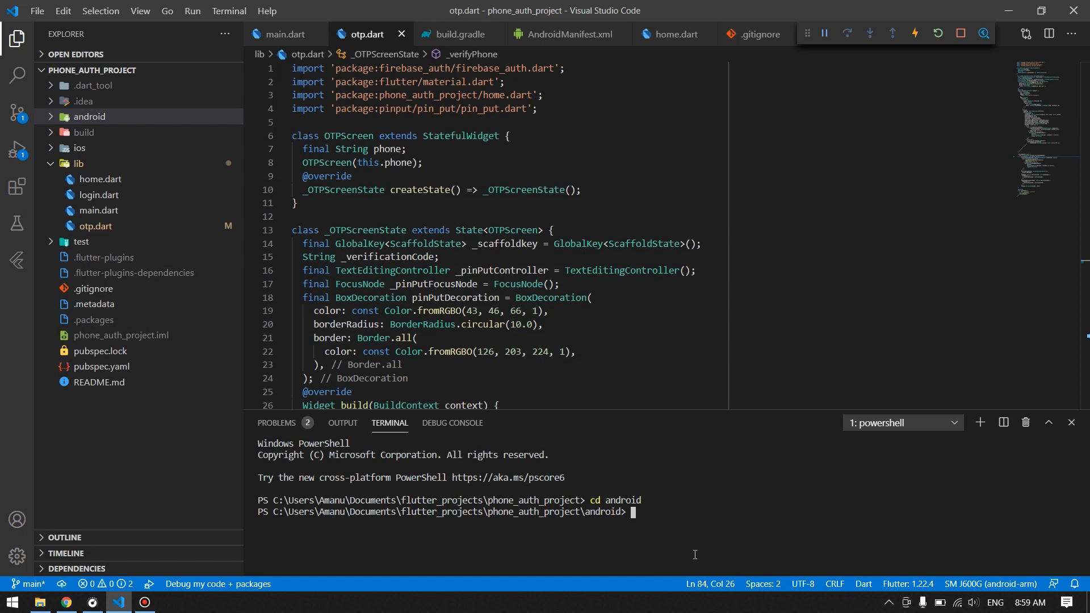
- Run ./gradlew signingreport and locate the debug variant's SHA1 and SHA-256 fingerprints
text(./gradlew)
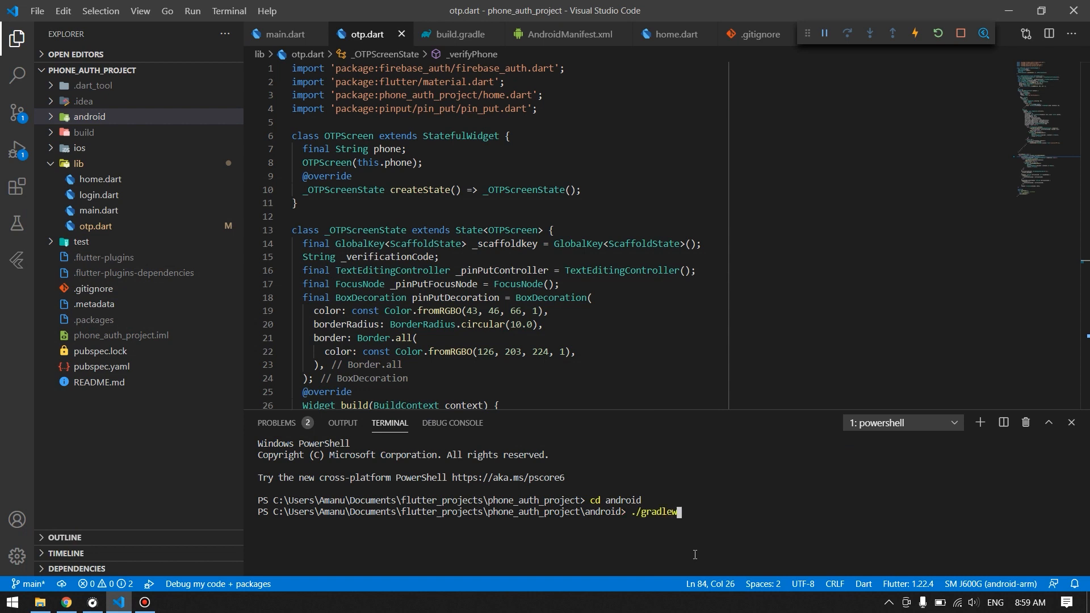
text(signingreport)
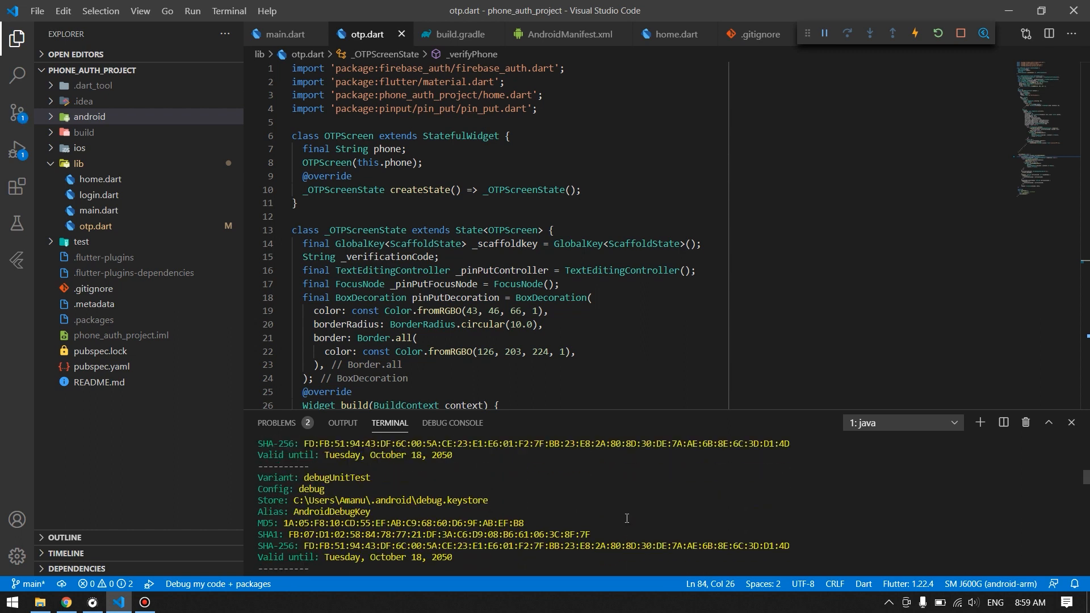
scroll(down, 3)
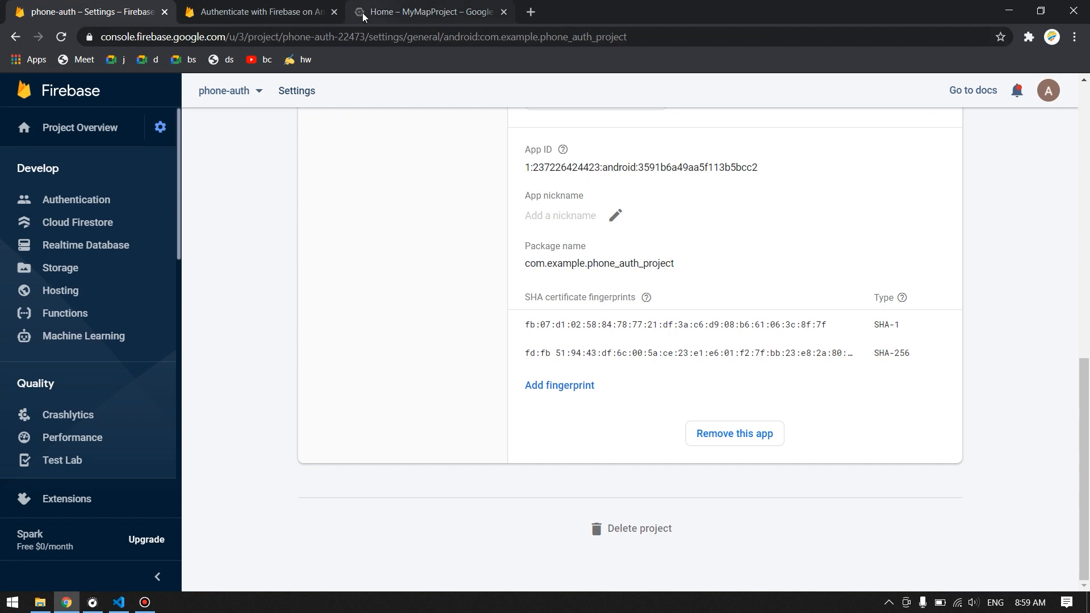
- Make phone-auth the active Google Cloud project and go to its API Library
click(424, 12)
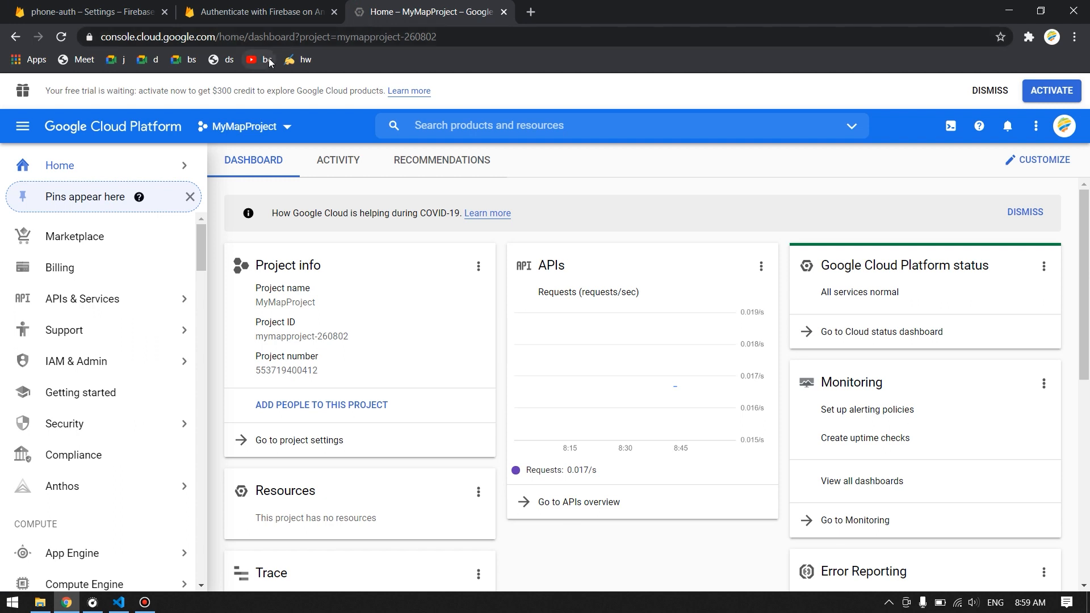
mouse_move(1035, 126)
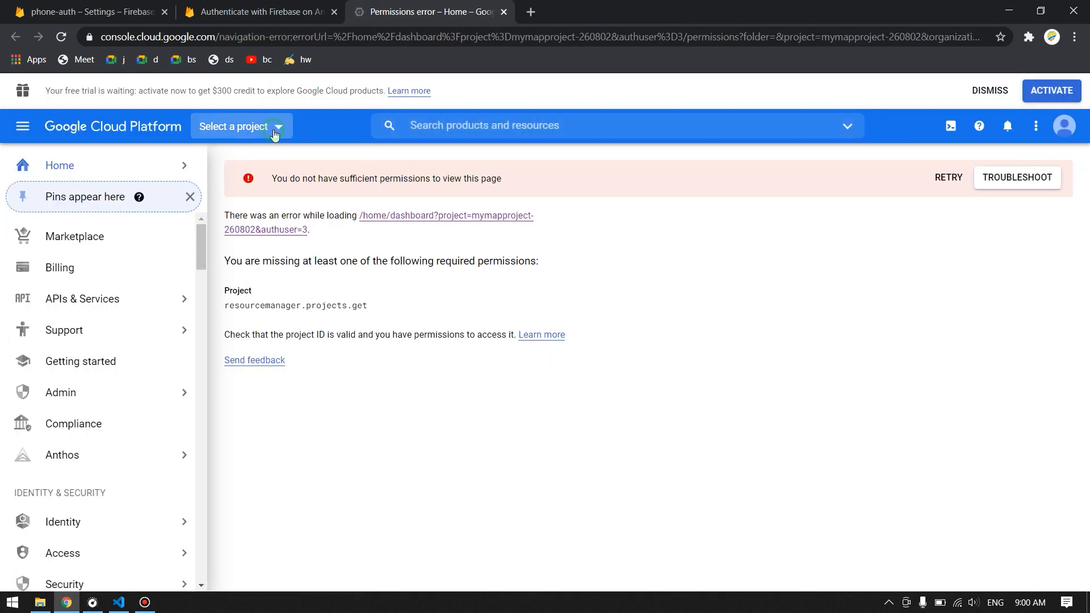
click(240, 126)
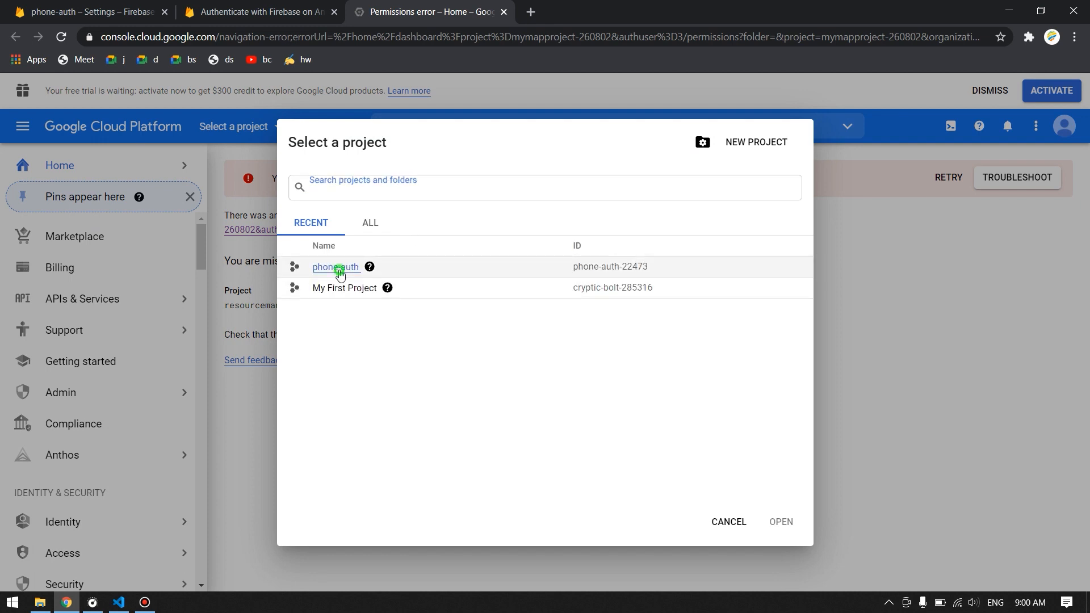
click(335, 266)
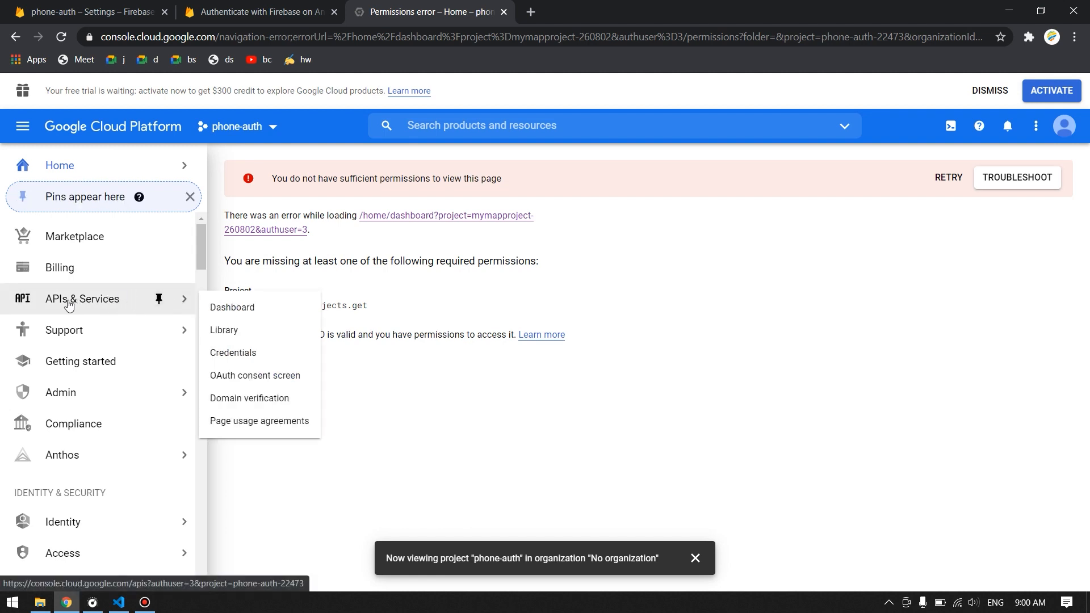
click(232, 307)
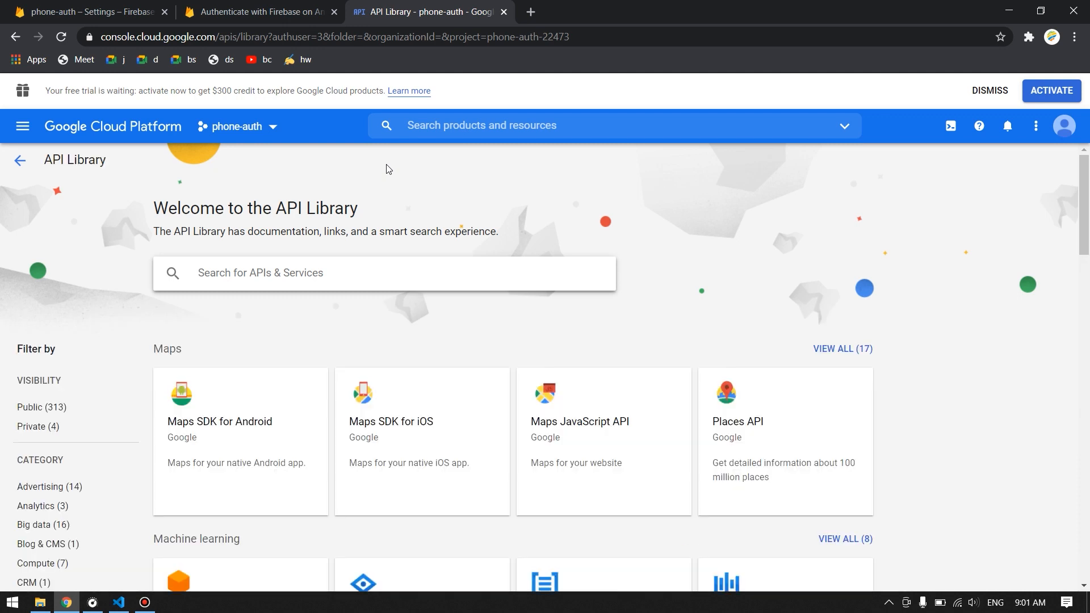
- Search 'andr' in the API Library and enable the Android Device Verification API
text(android verification)
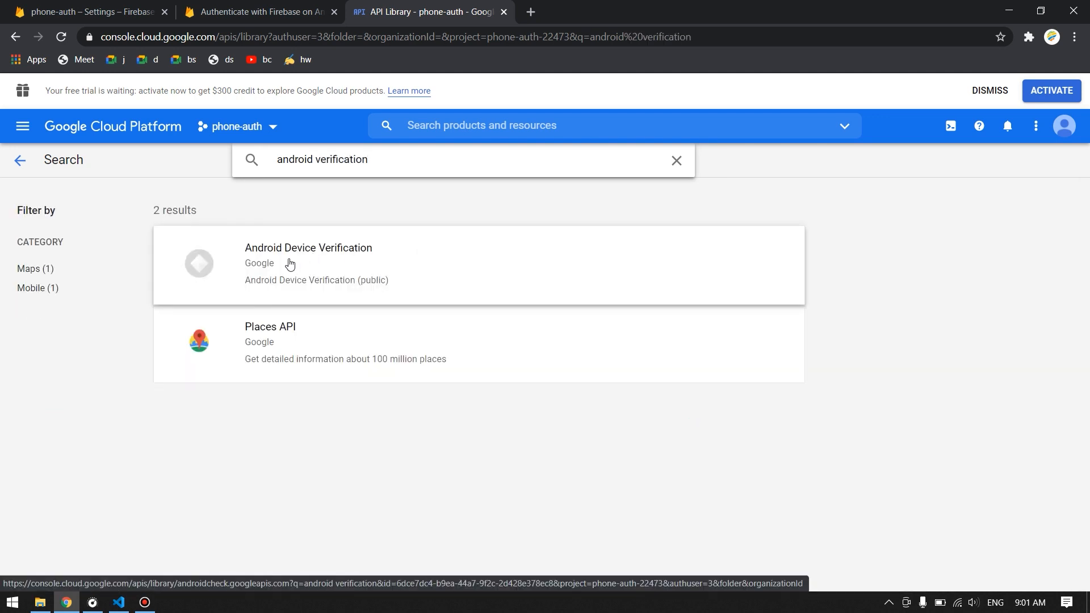
click(308, 247)
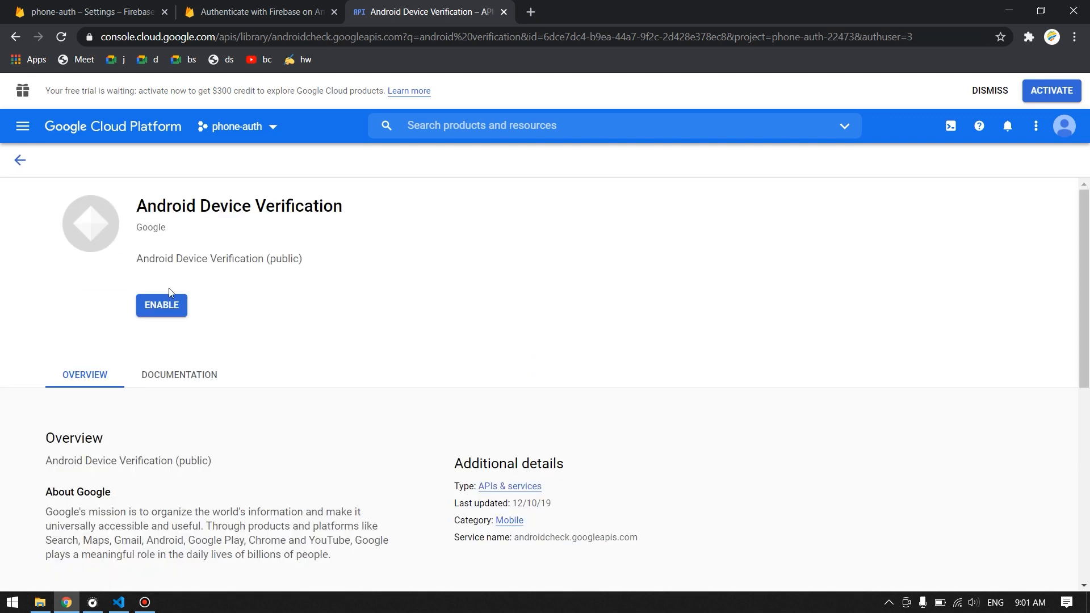
mouse_move(161, 304)
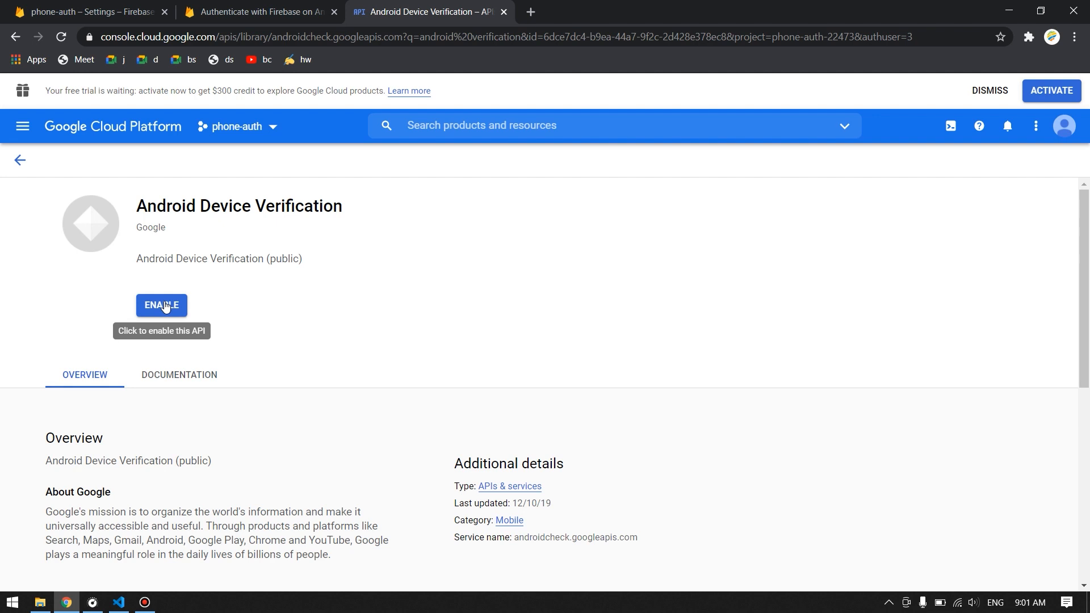
click(160, 306)
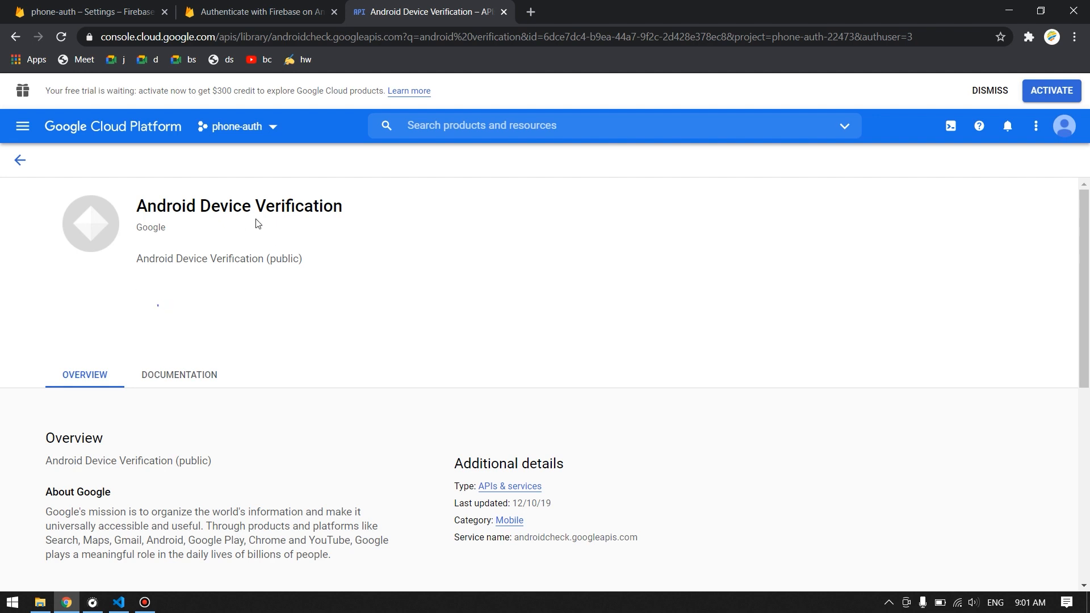
click(258, 12)
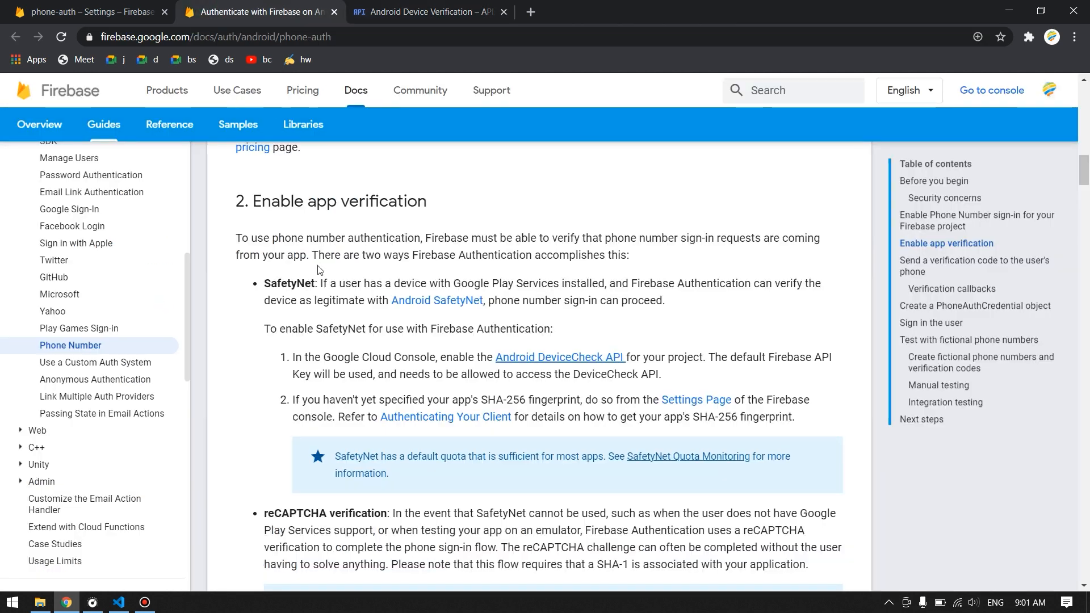
- Read the 'Enable app verification' section, highlighting the Google Play Services and SHA-256 fingerprint requirements
click(423, 12)
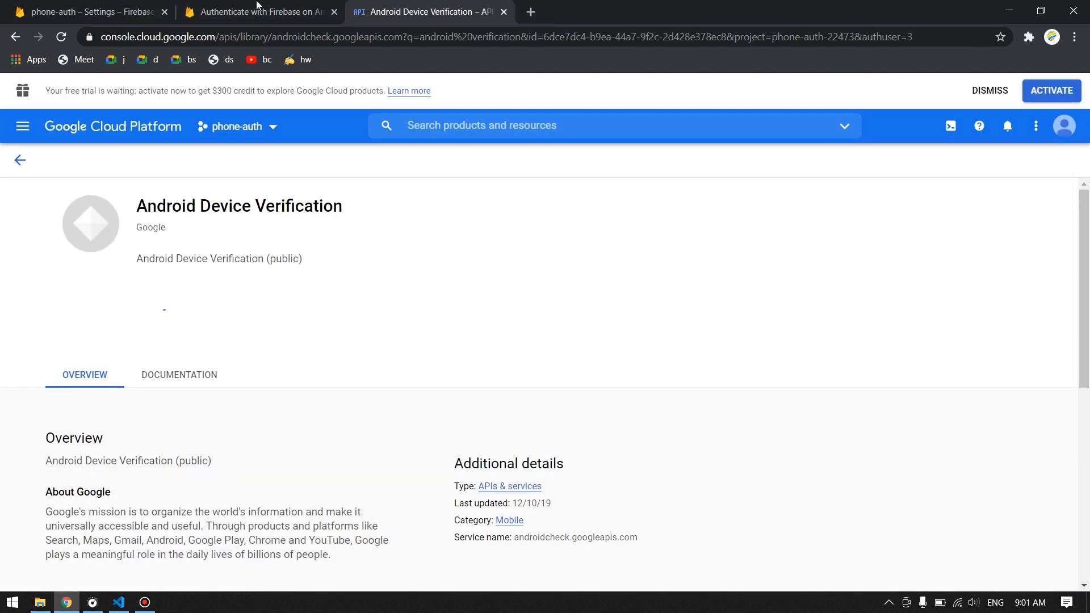
click(258, 11)
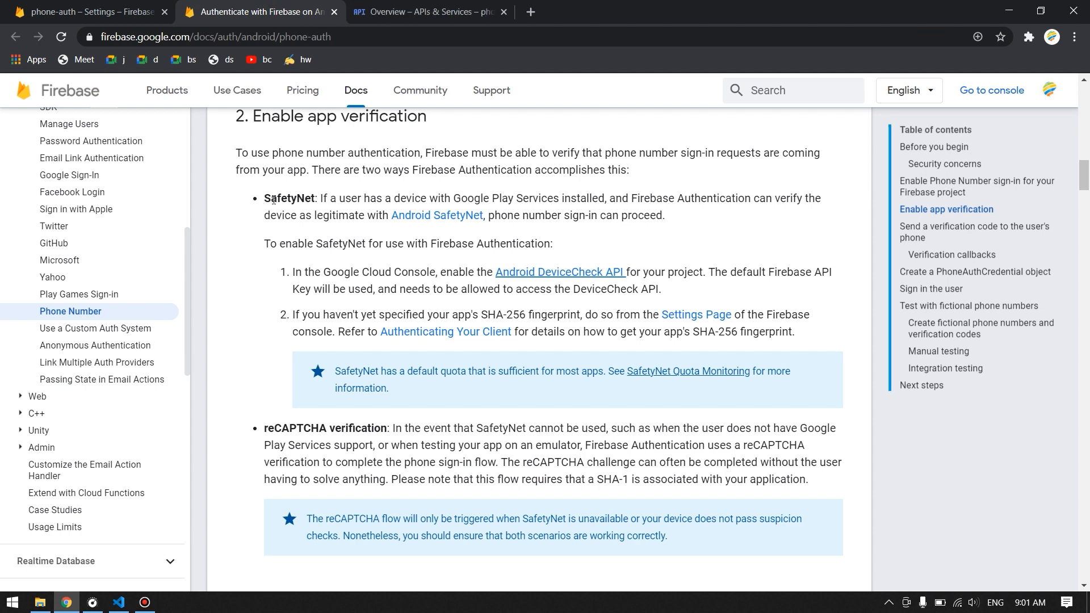
mouse_move(417, 197)
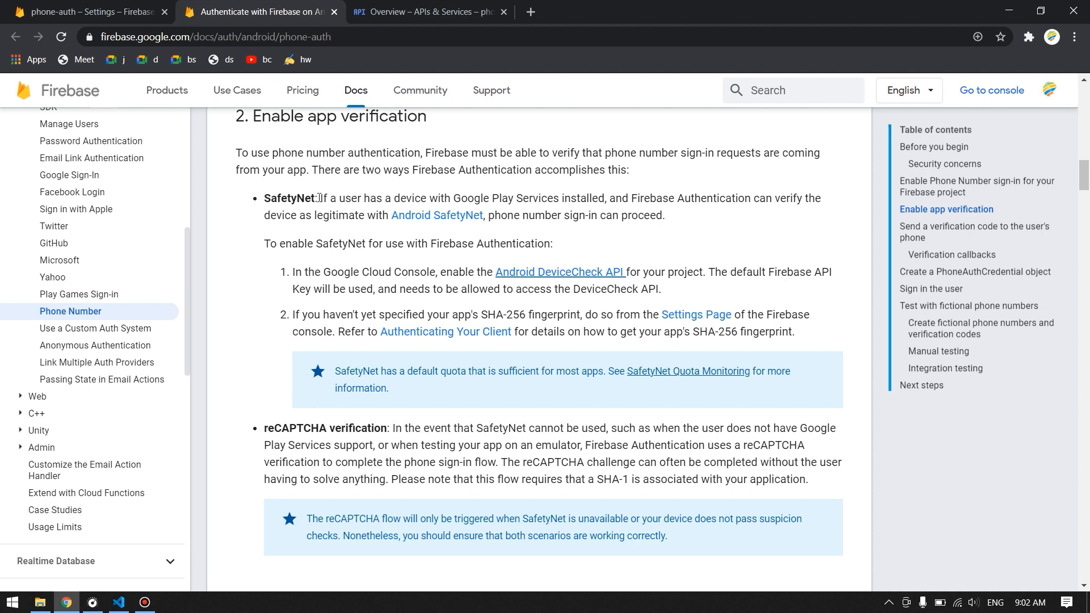
drag(318, 198, 400, 197)
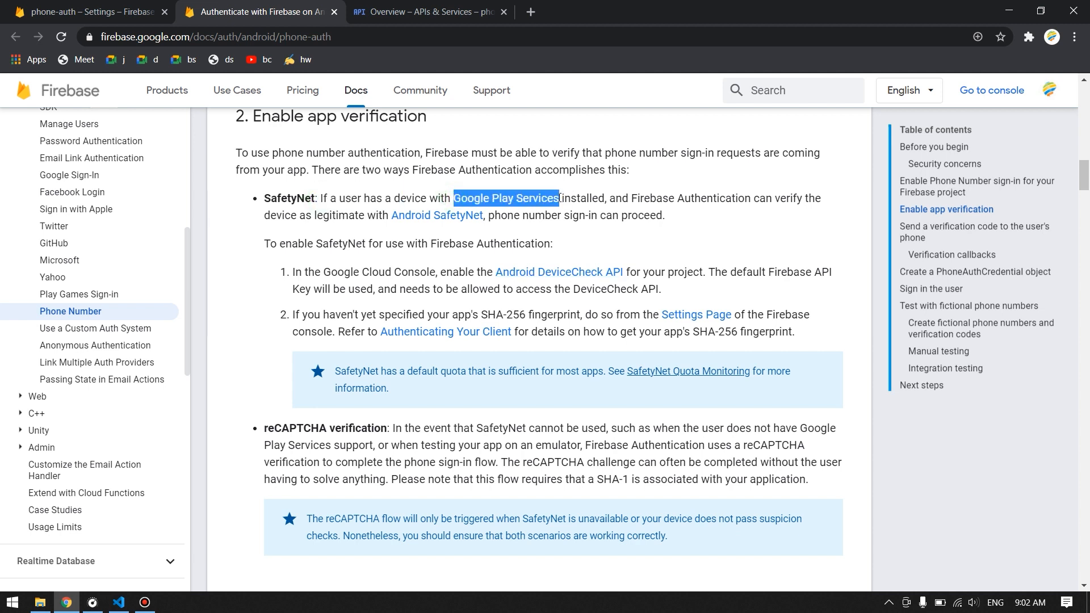
mouse_move(420, 262)
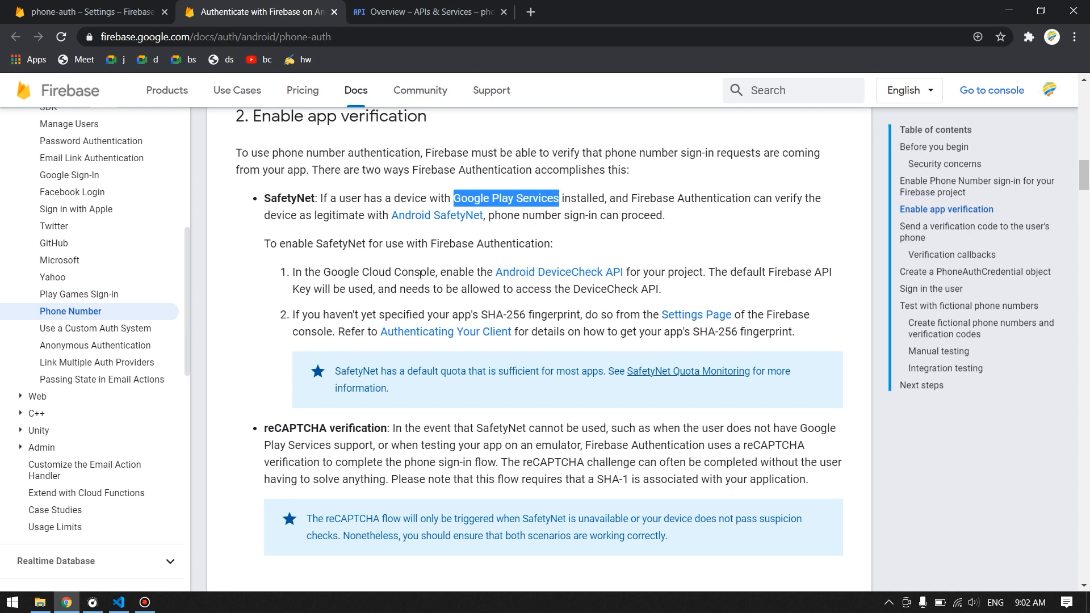
mouse_move(391, 433)
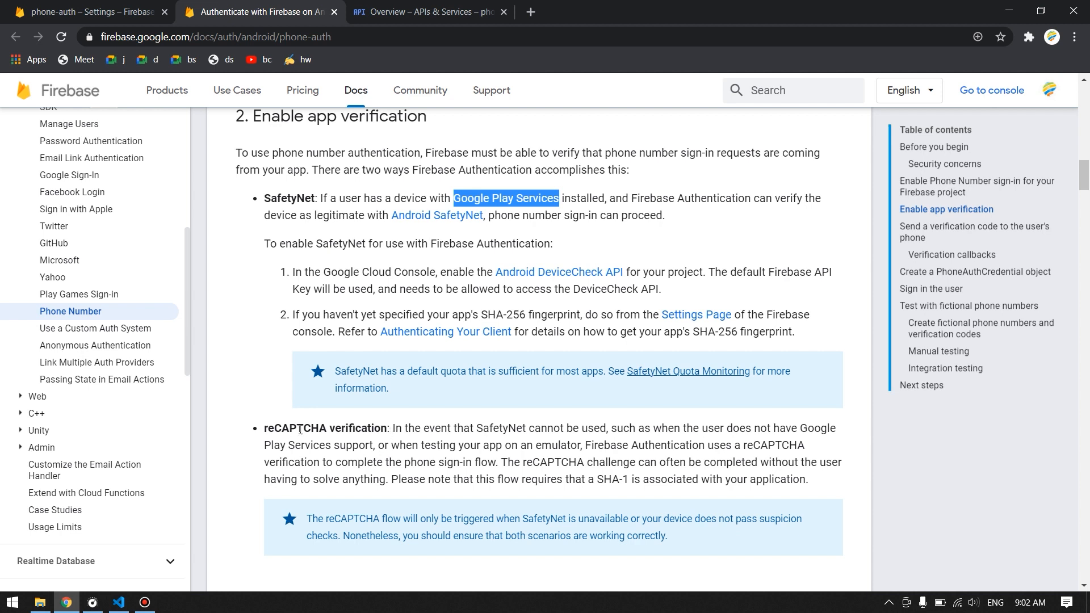
double_click(292, 428)
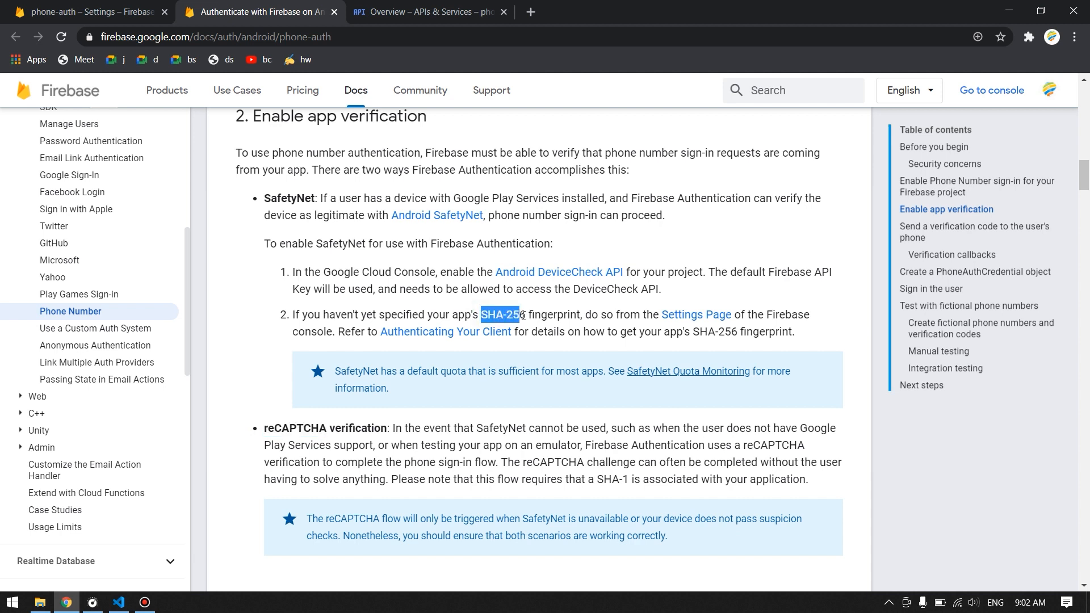
drag(518, 315, 578, 314)
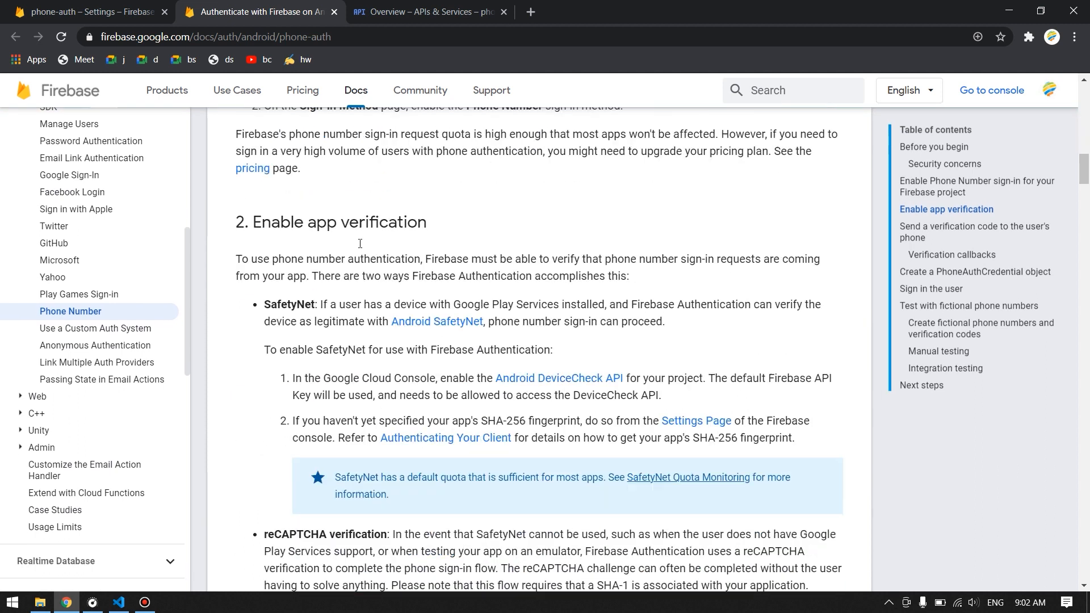
scroll(down, 3)
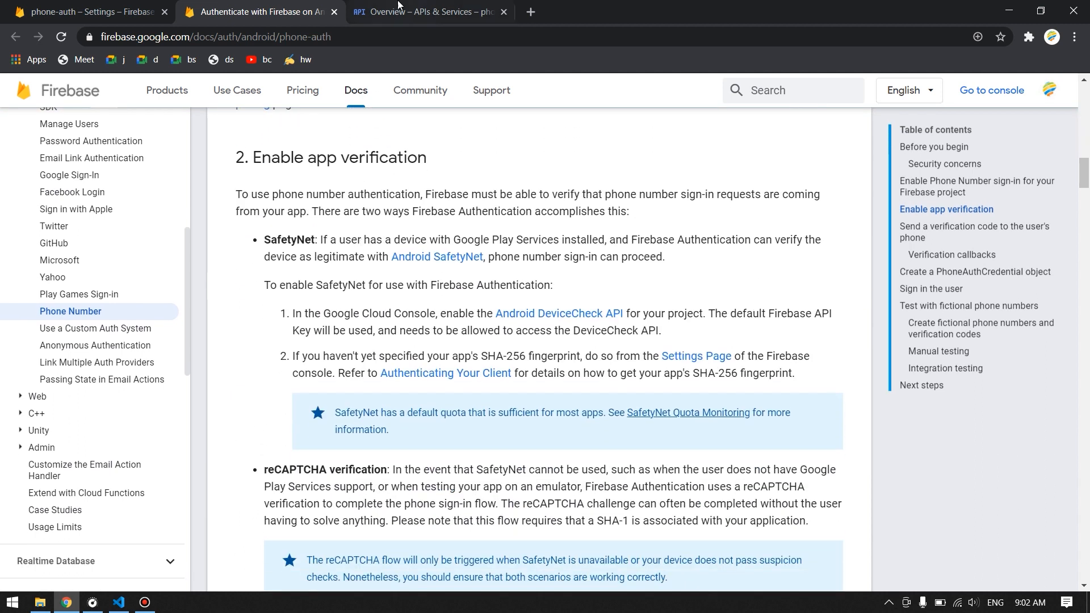
- Confirm Android Device Verification shows as Enabled and return to the Flutter project
click(424, 11)
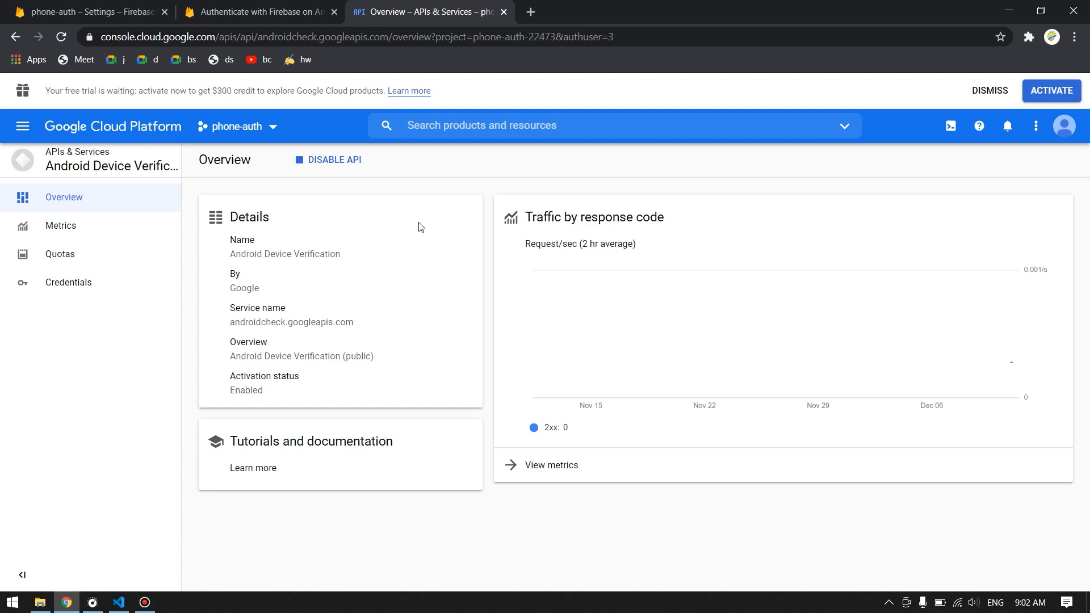
click(118, 601)
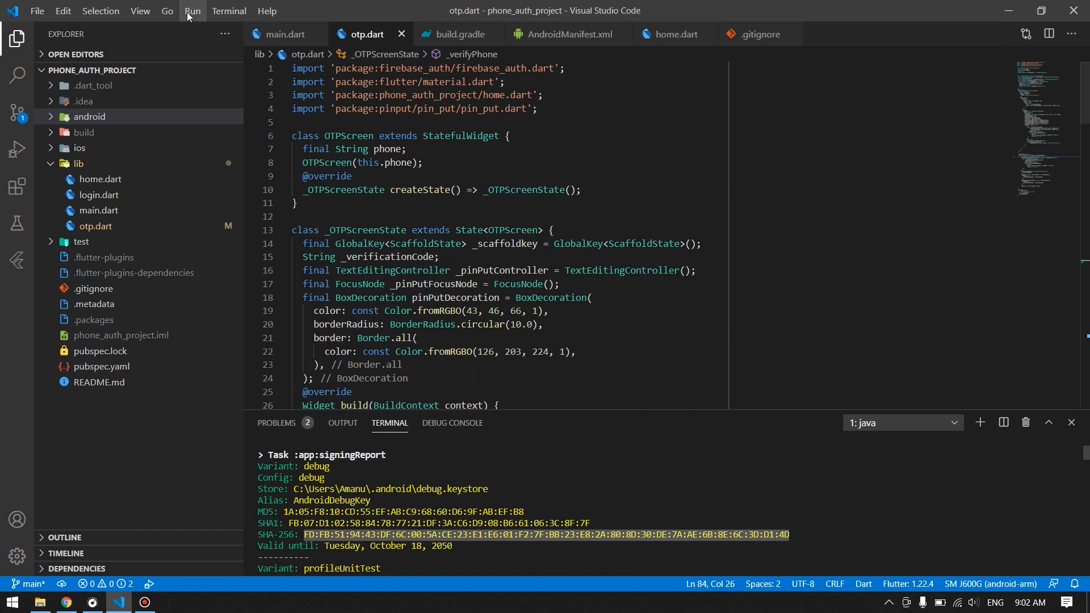
- Start debugging on the device, enter the phone number and send the verification code
click(192, 10)
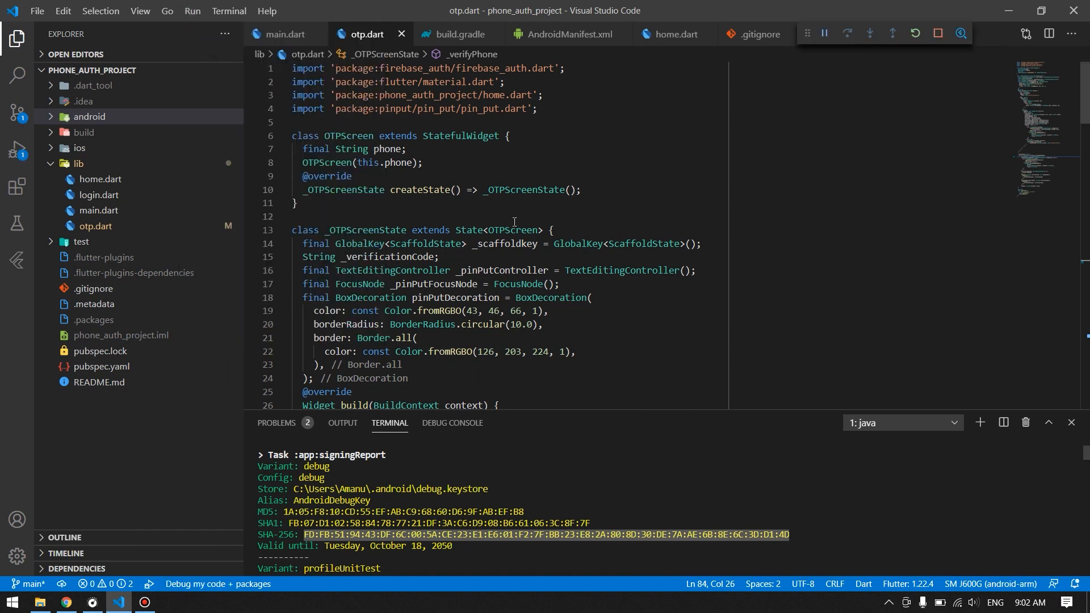
click(451, 422)
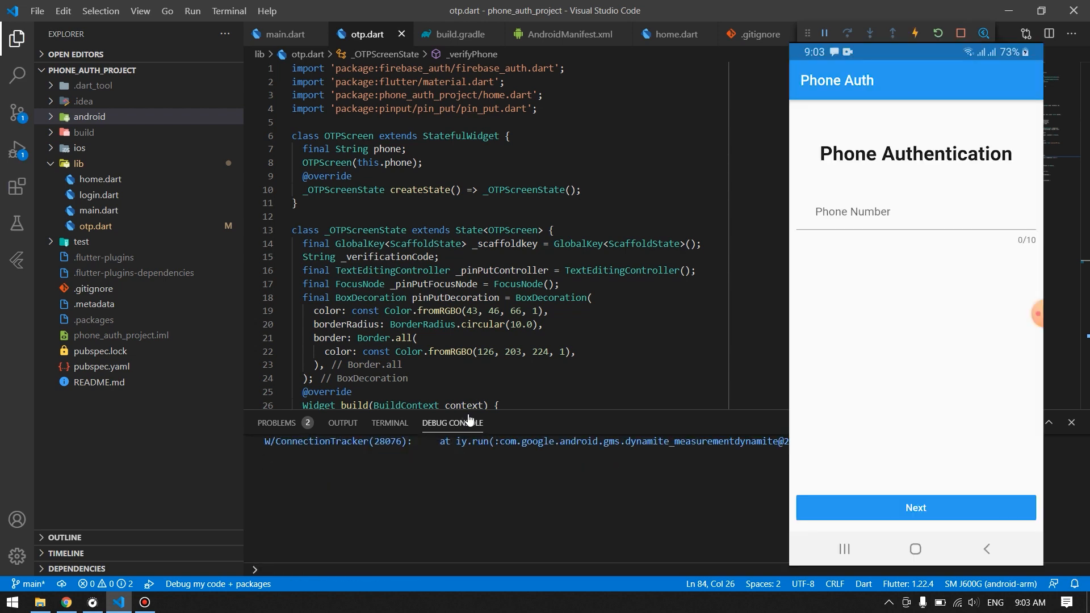
click(915, 211)
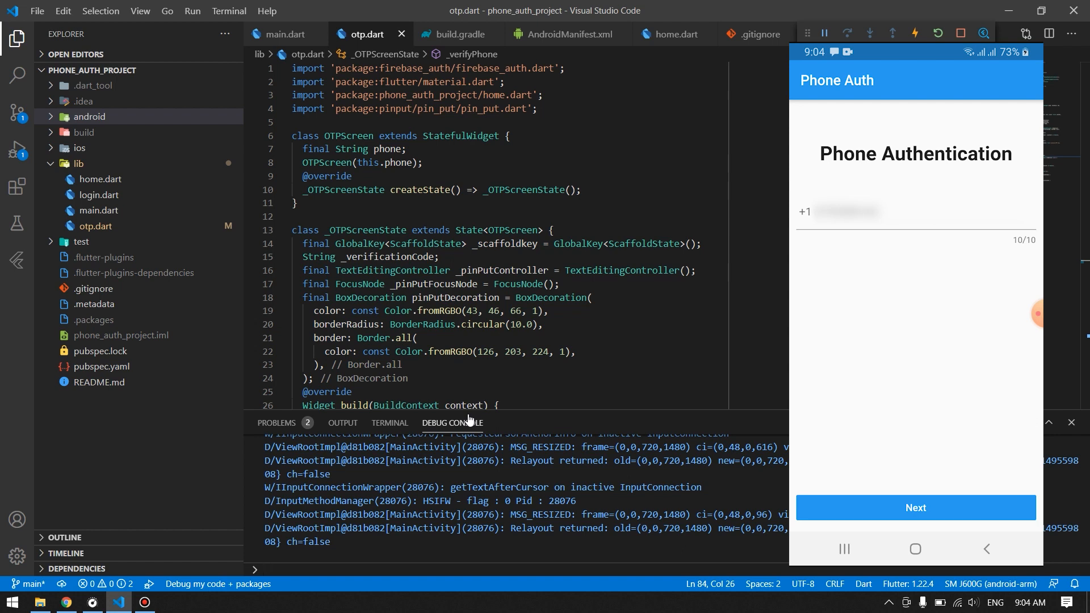
click(915, 507)
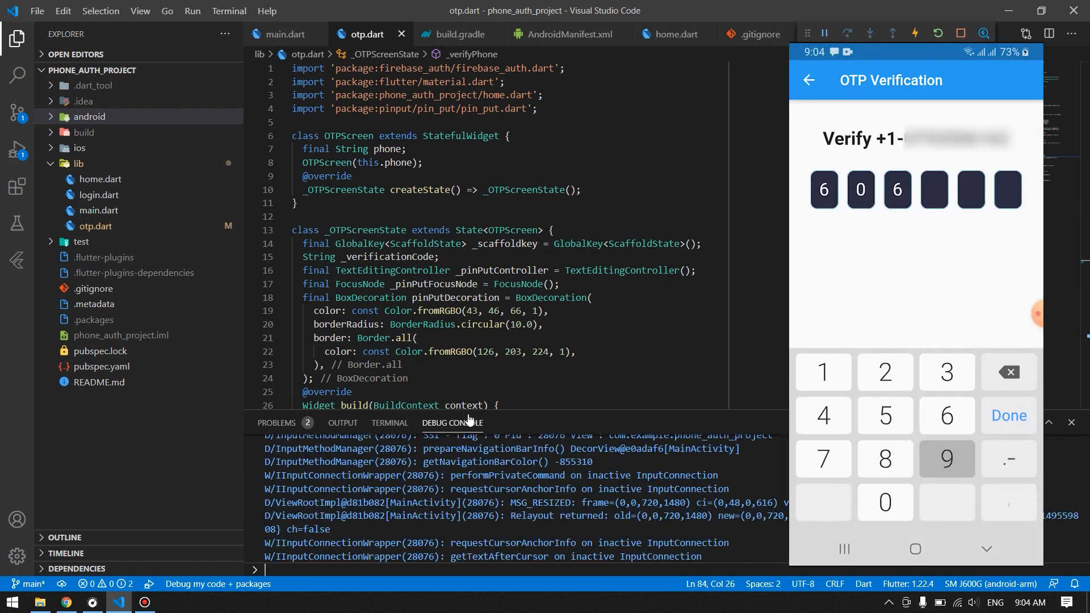
- Enter the six-digit OTP and sign in, reaching the Home screen with the user ID
click(946, 459)
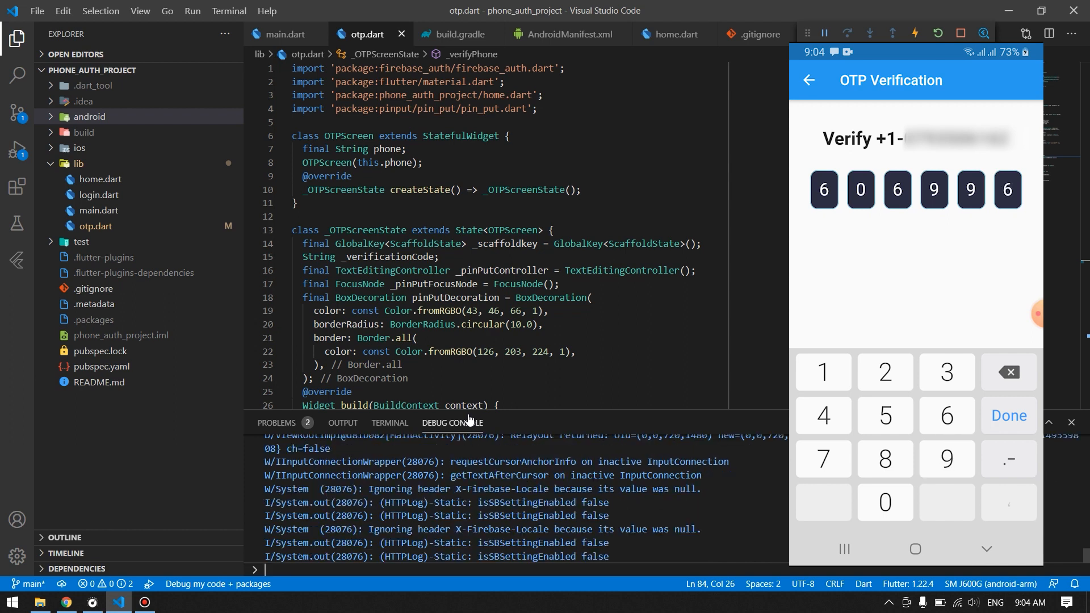
click(1008, 415)
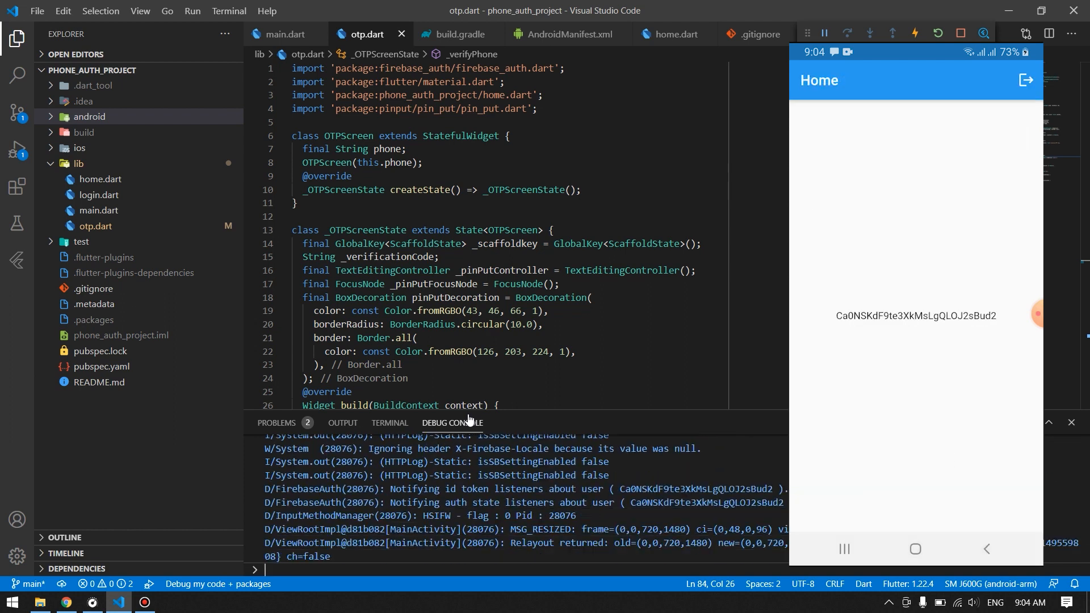